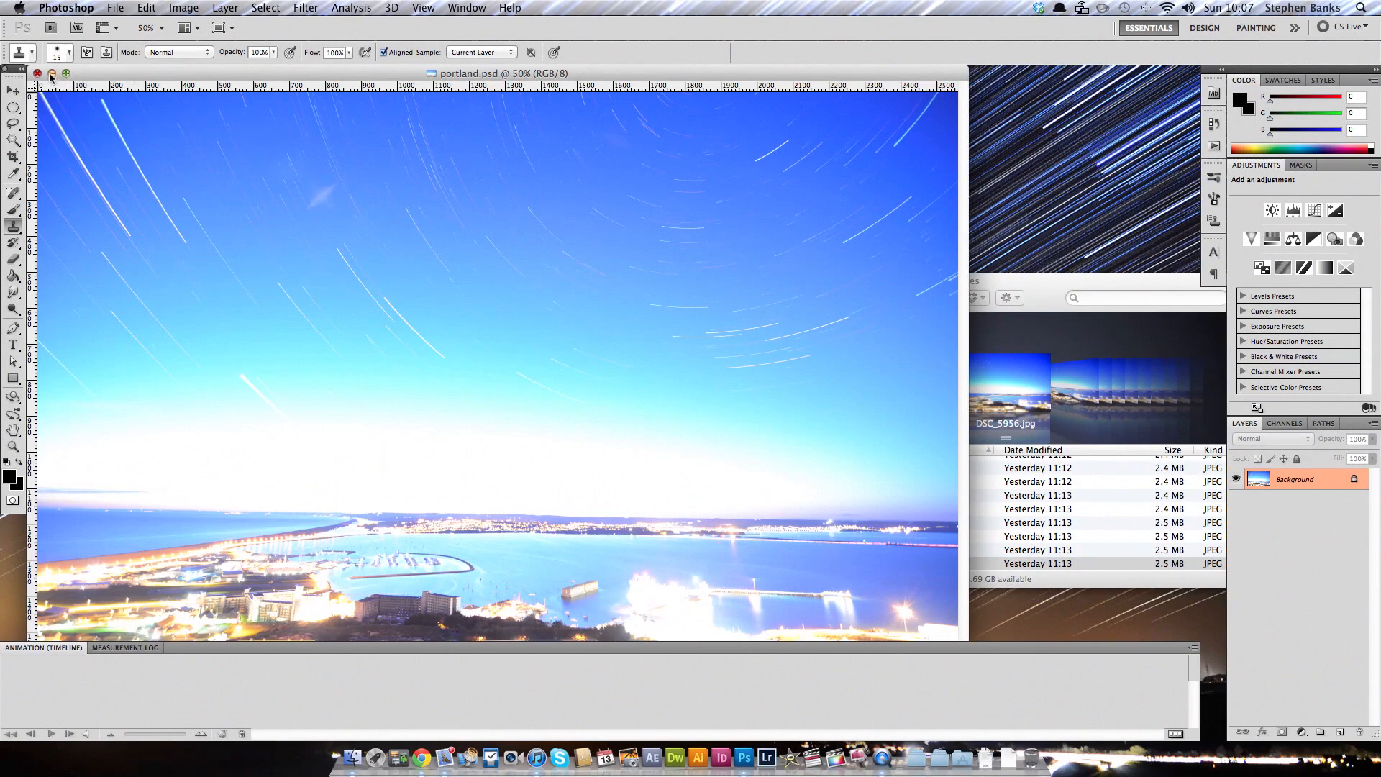
Close portland.psd and browse the Images folder's JPEGs down to DSC_6143, centring the window
left_click(38, 73)
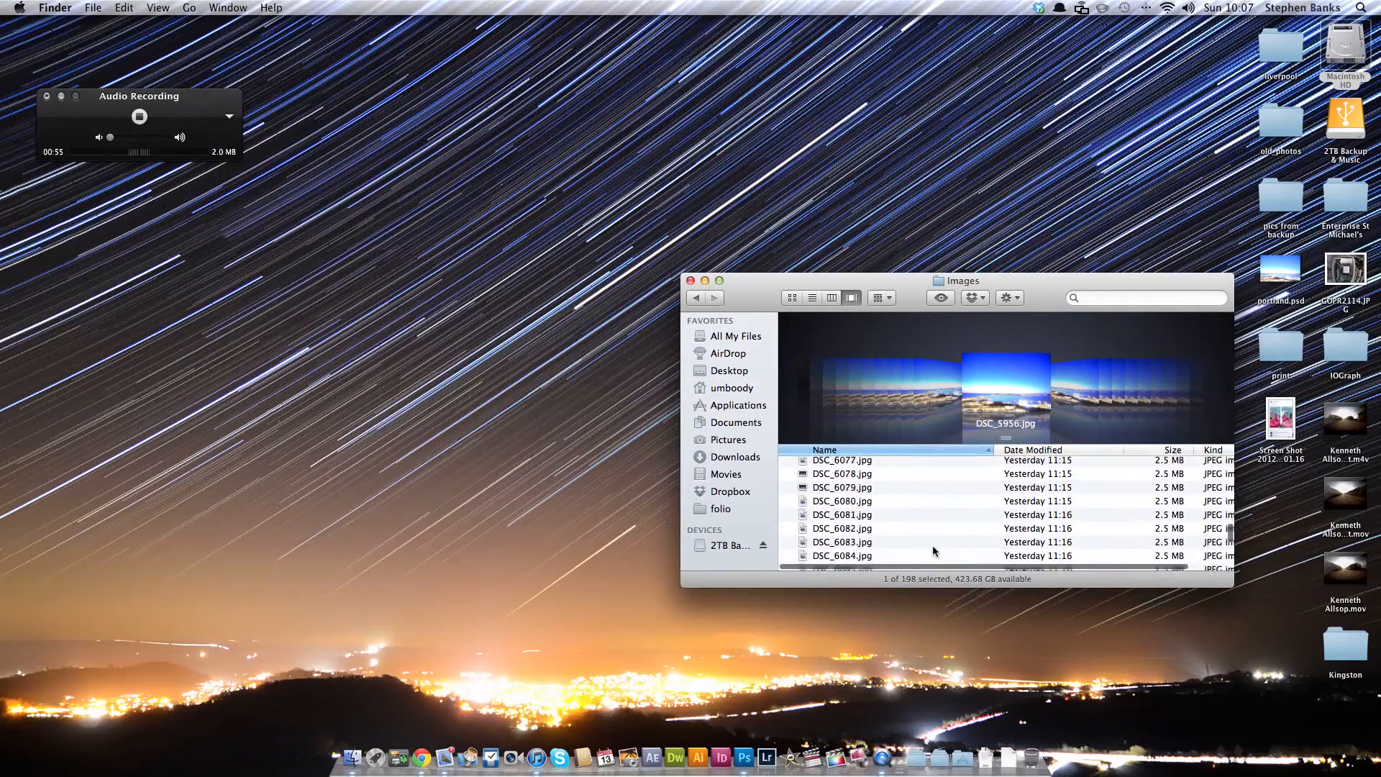
scroll("down", 3)
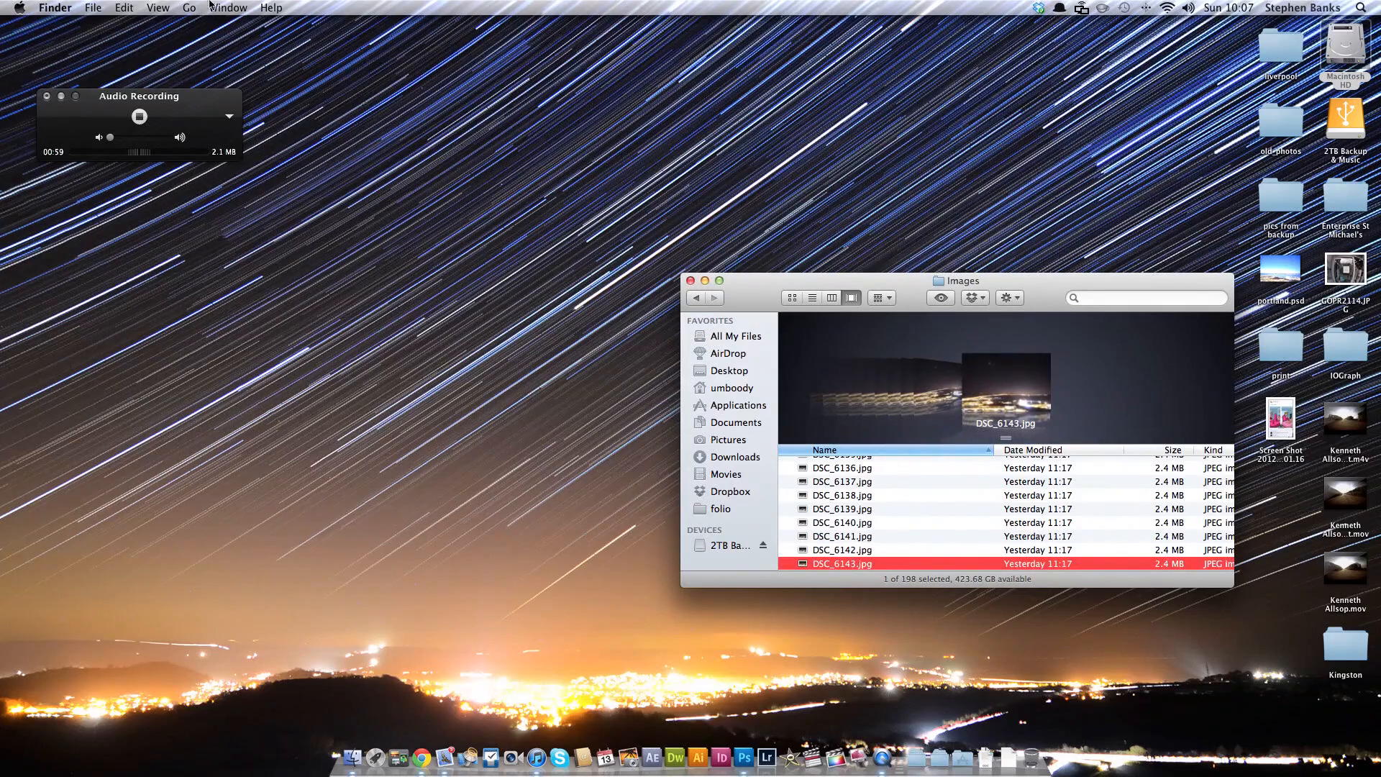
mouse_move(884, 549)
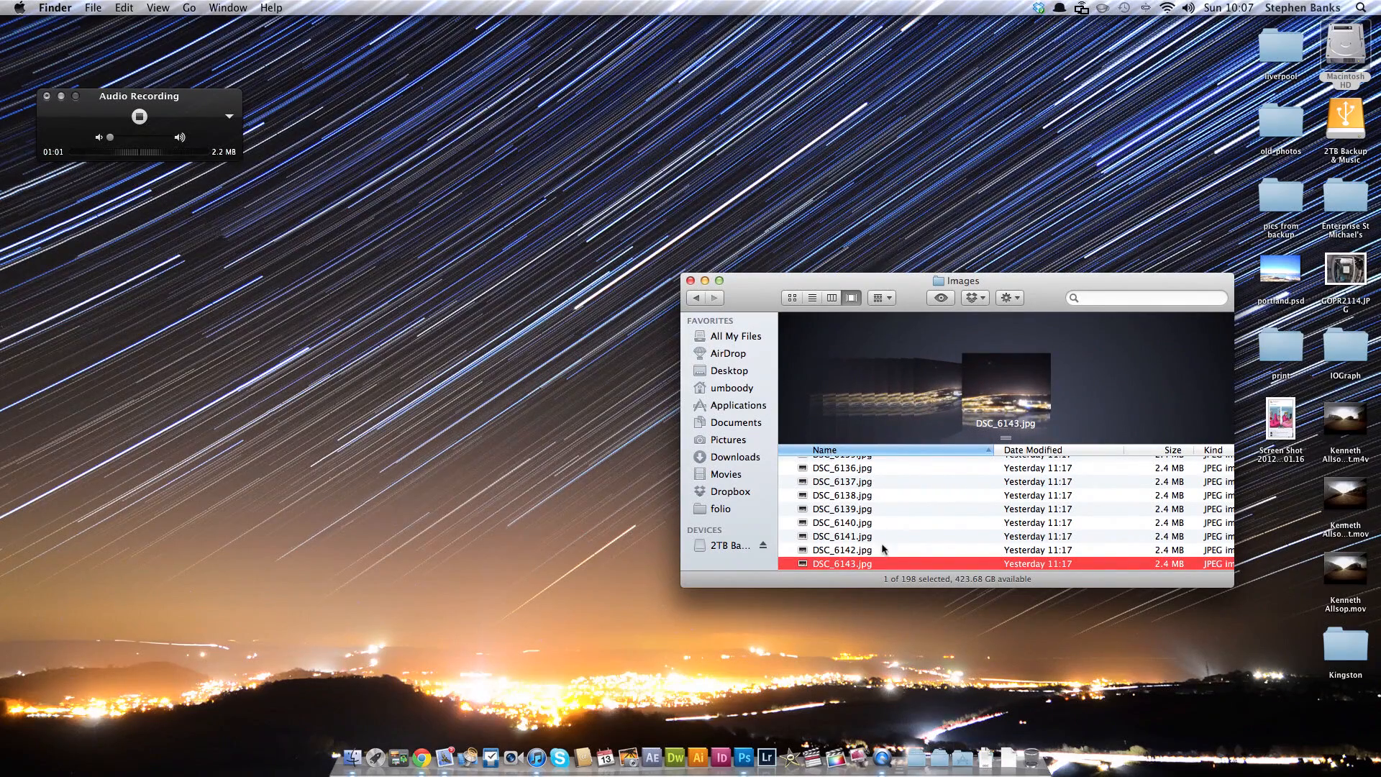
left_click_drag(957, 280, 844, 278)
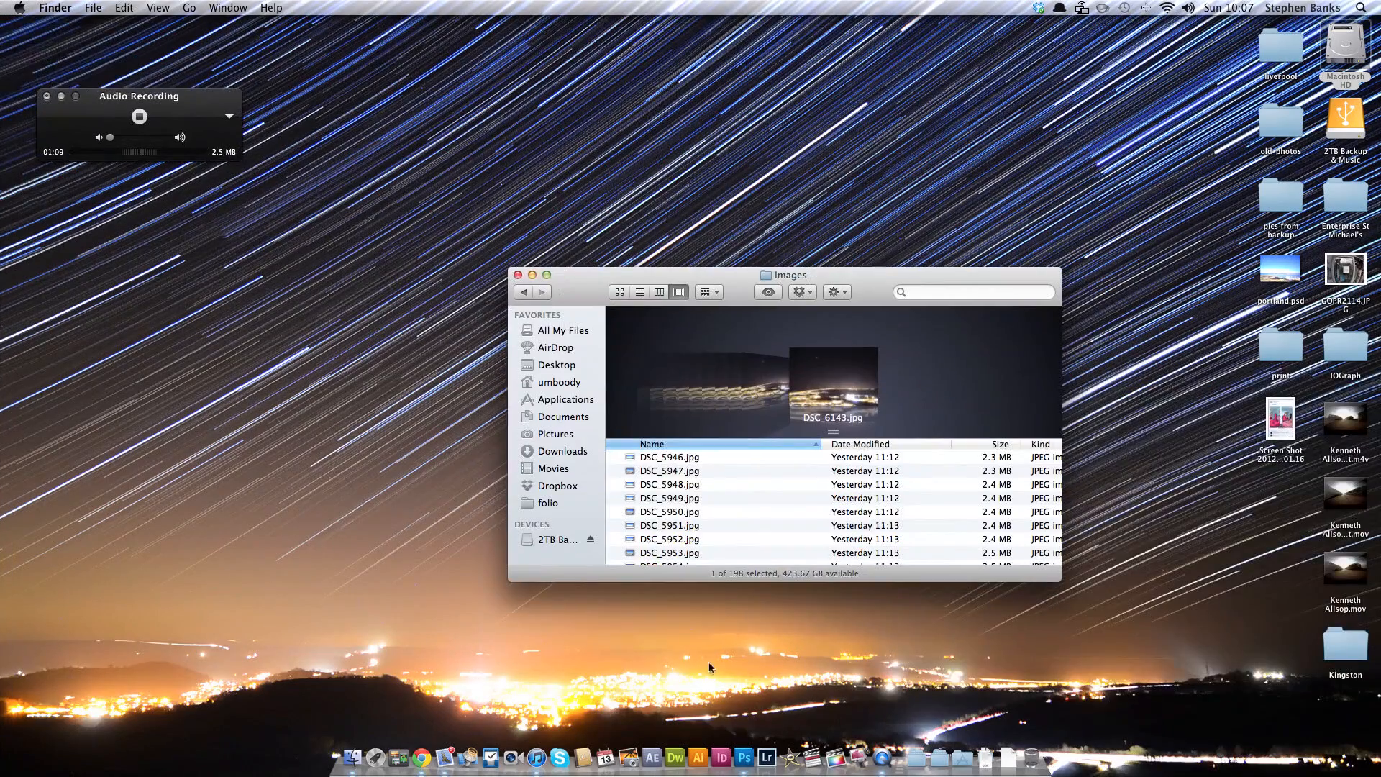
Batch-run the Do this FIRST! action from the StarCircleAcademy Stacker v.5 set
left_click(745, 758)
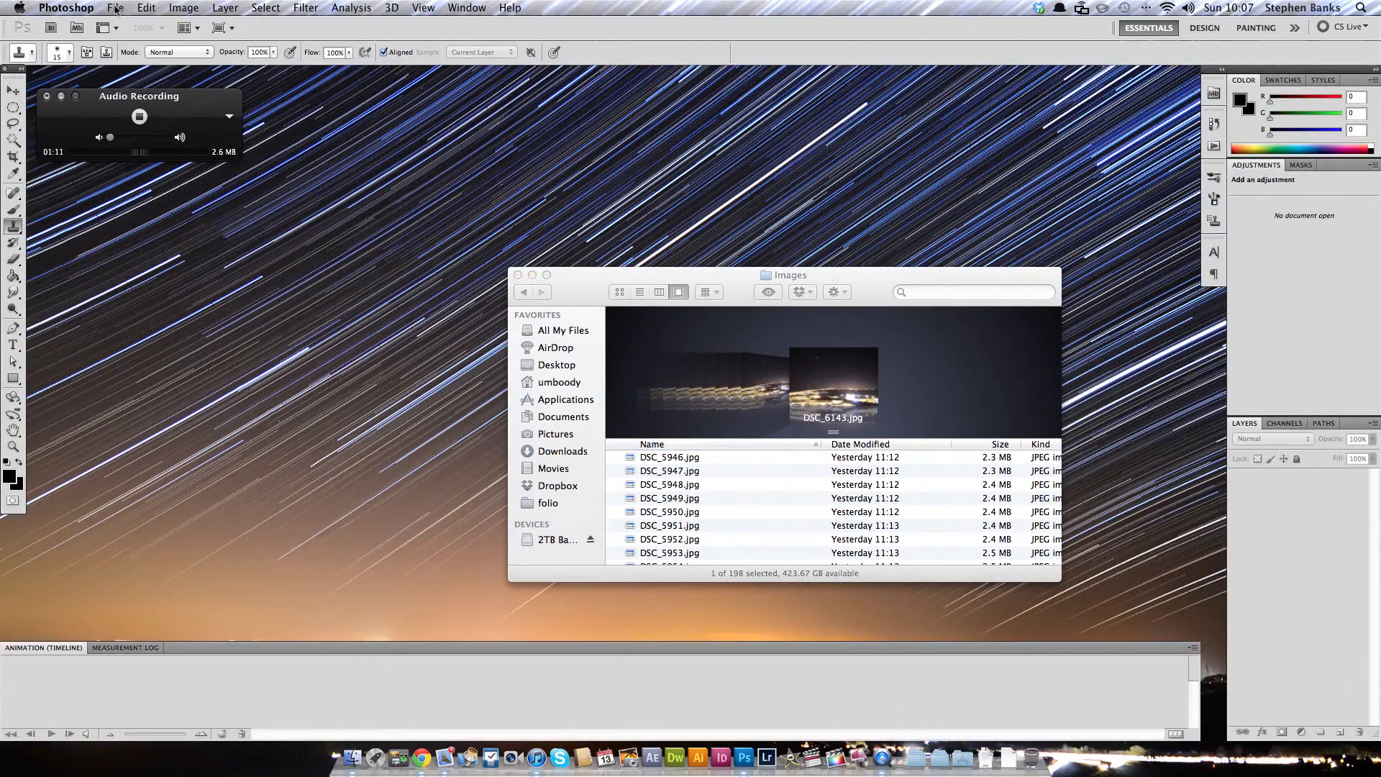
left_click(114, 7)
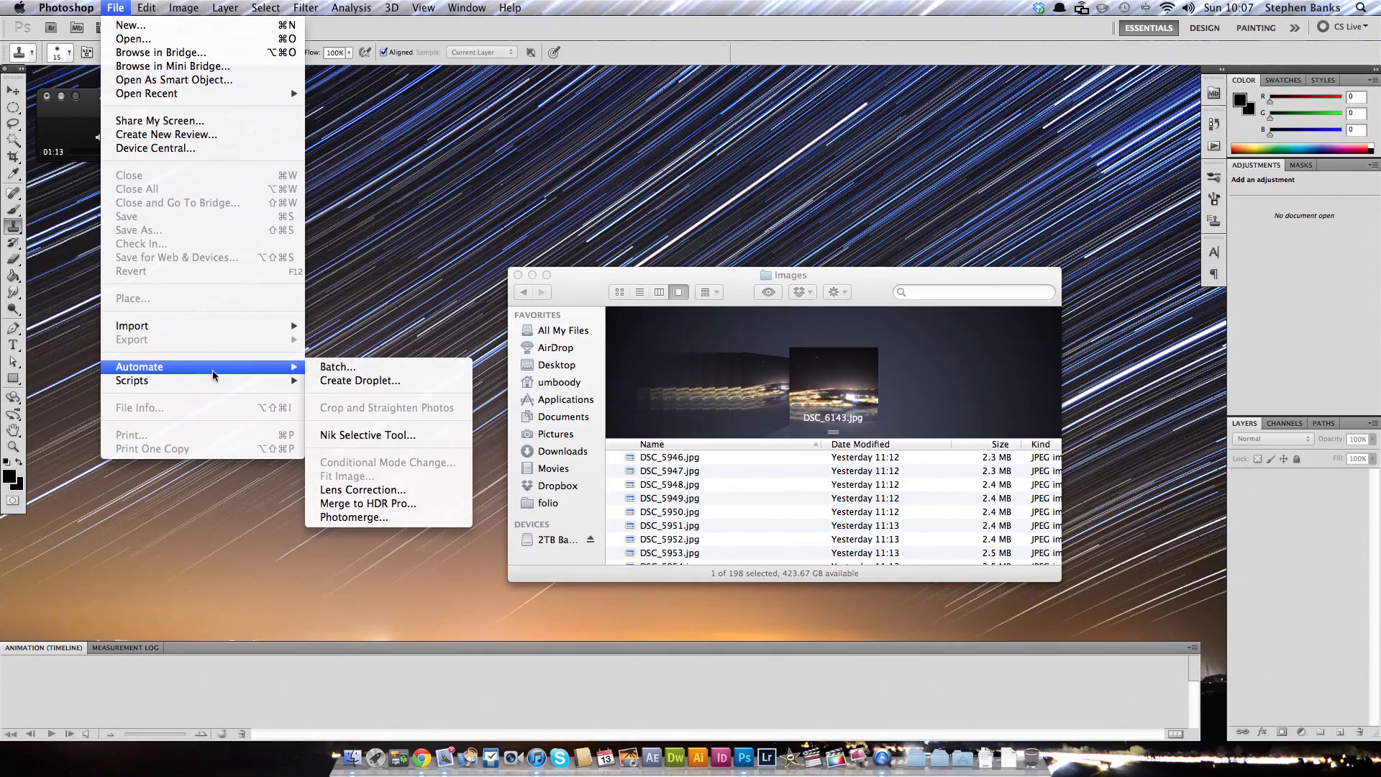
left_click(338, 366)
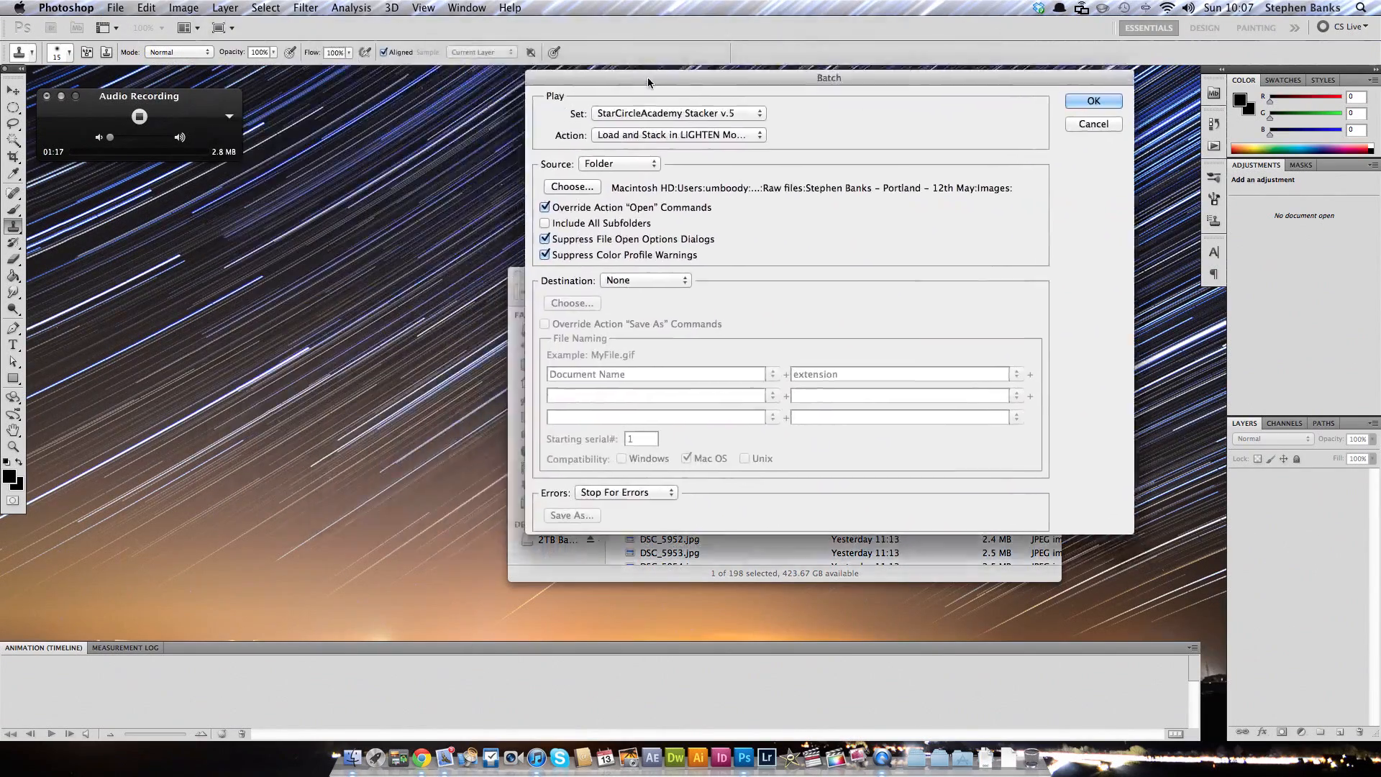
left_click(676, 113)
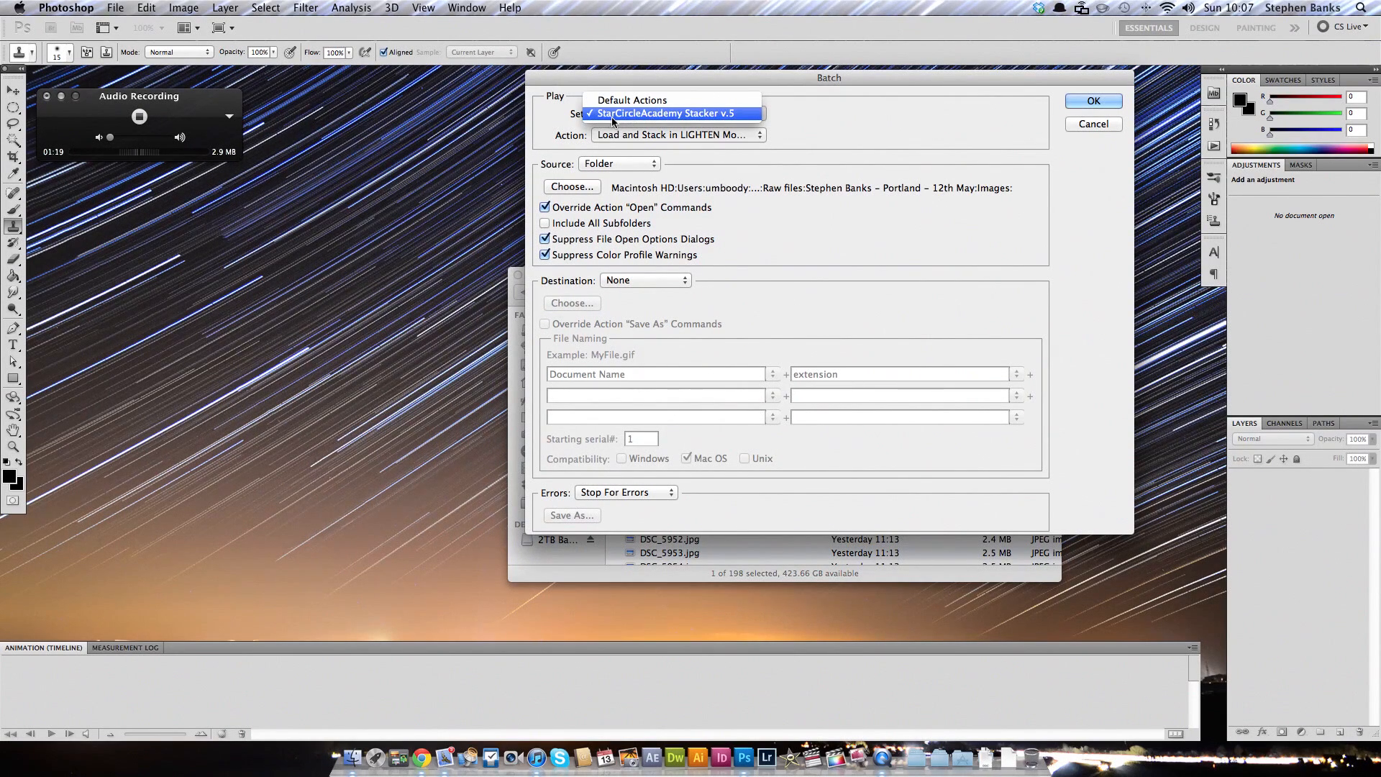
left_click(667, 113)
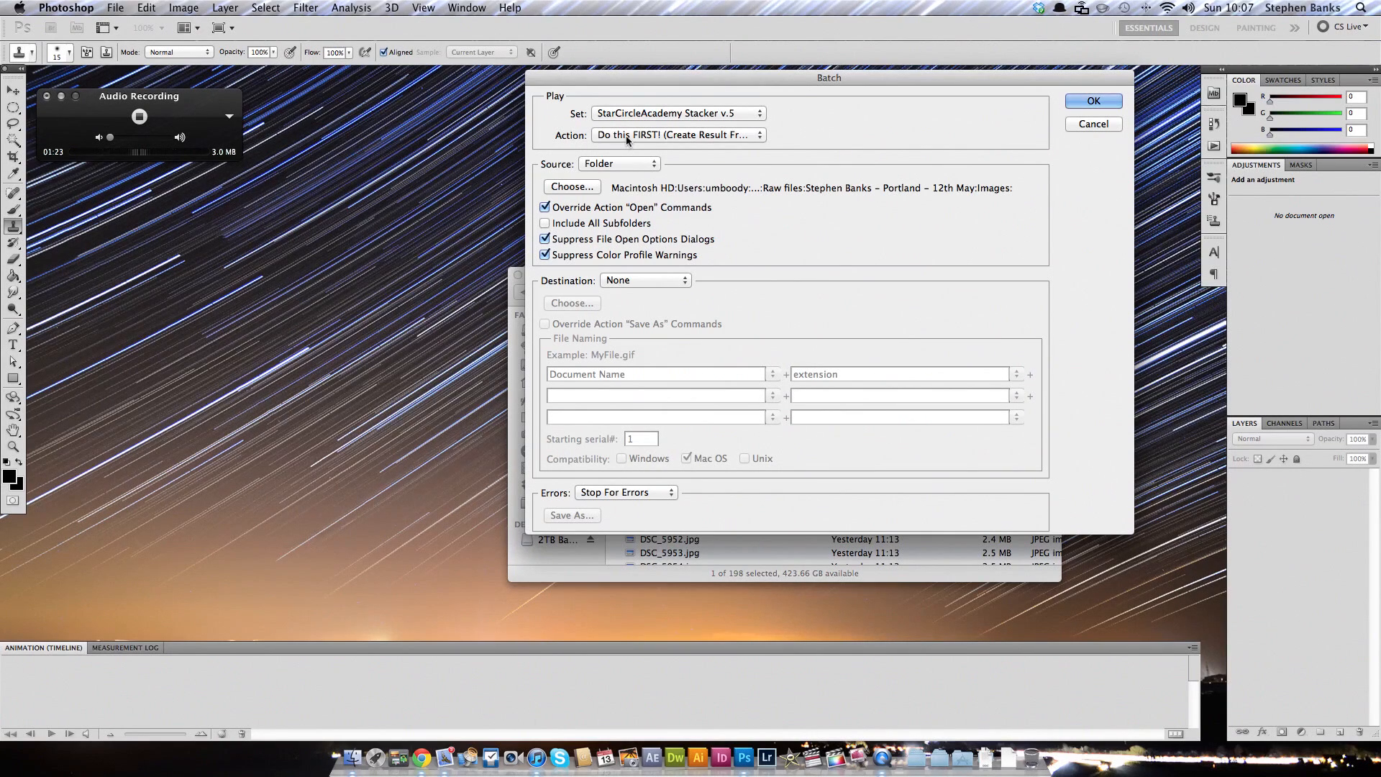
left_click(676, 134)
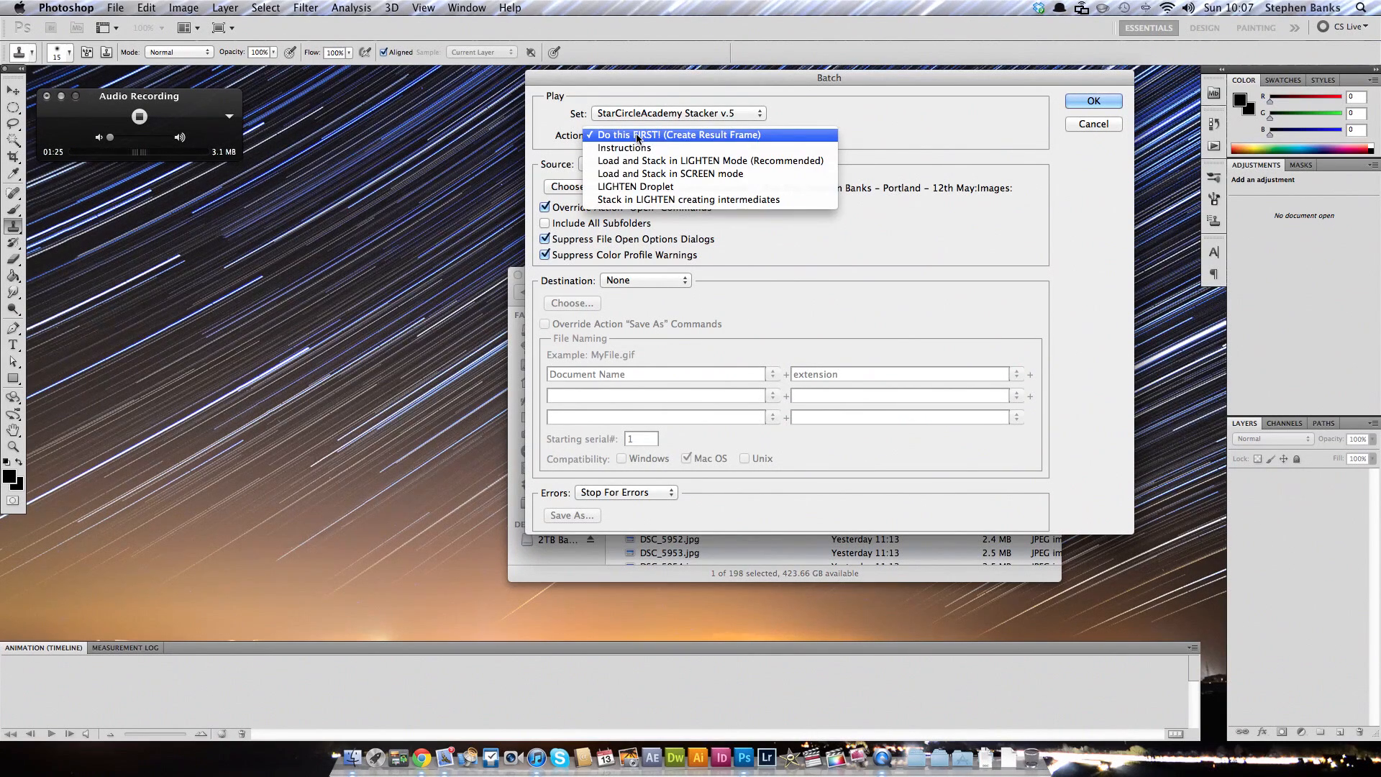
left_click(678, 134)
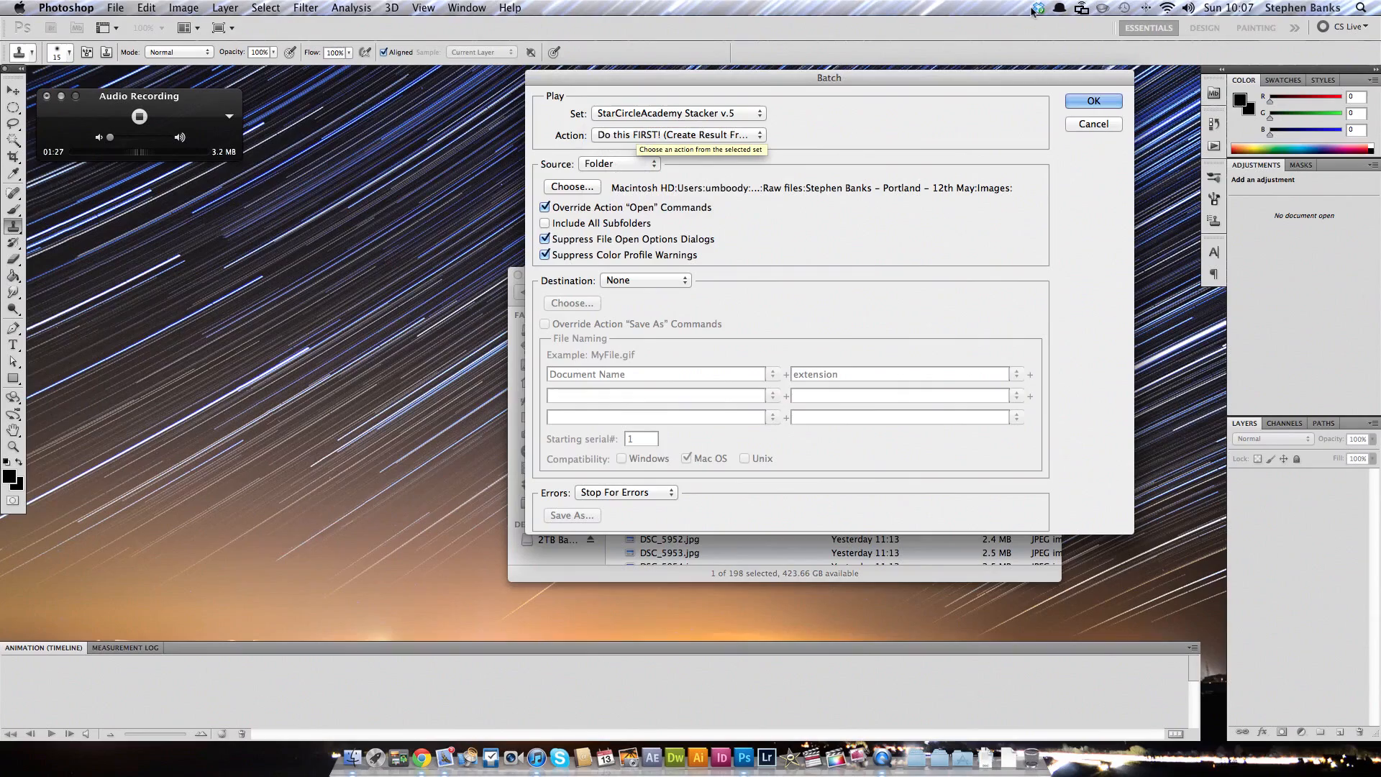
left_click(1092, 123)
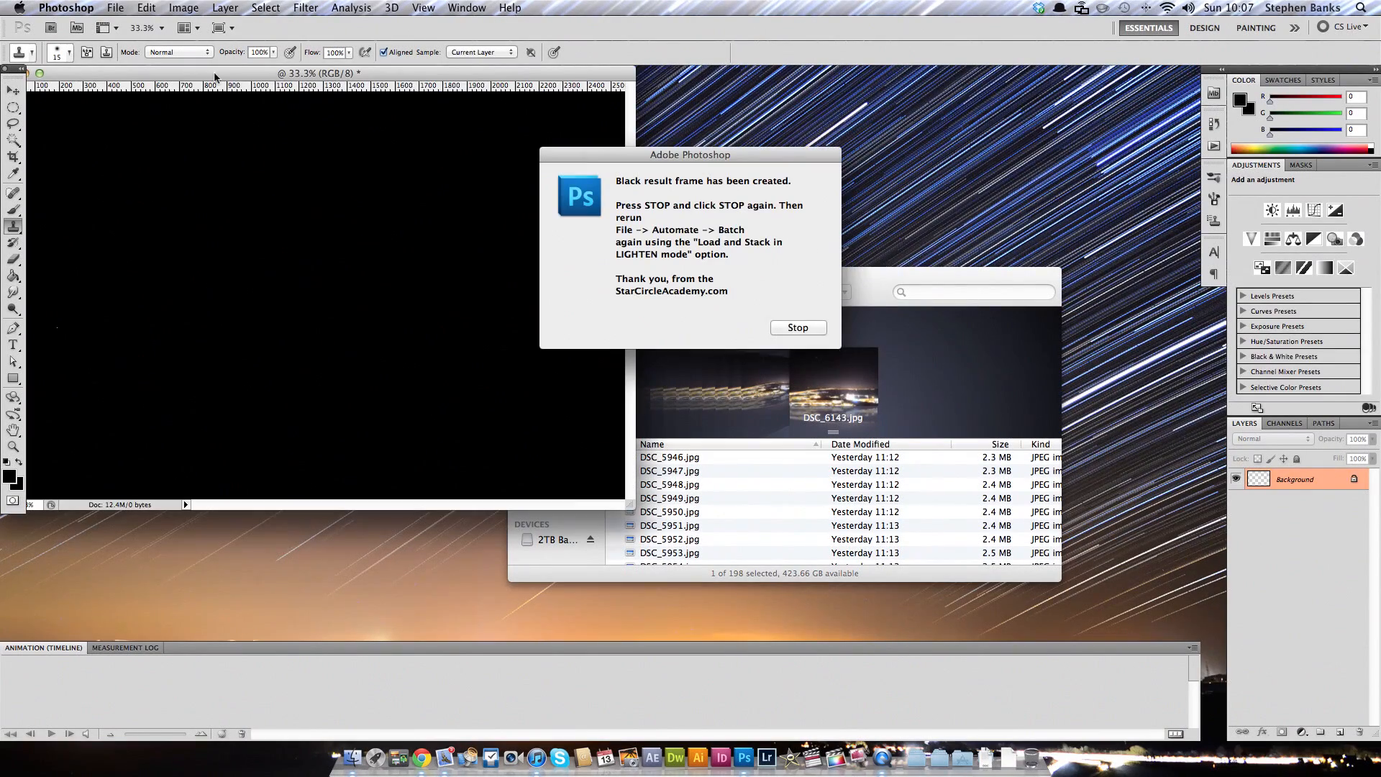
Stop the setup action and reopen Batch with Do this FIRST! still selected
left_click(796, 327)
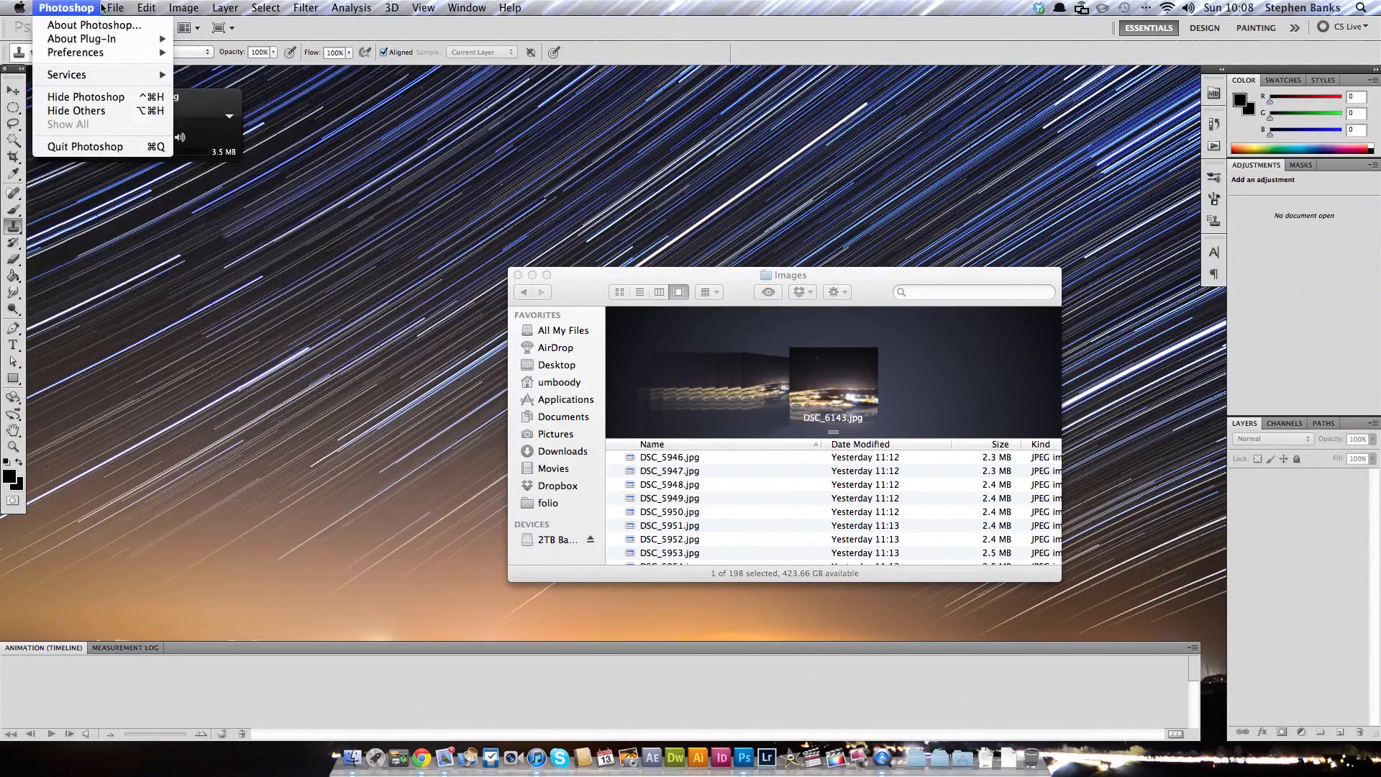
left_click(114, 8)
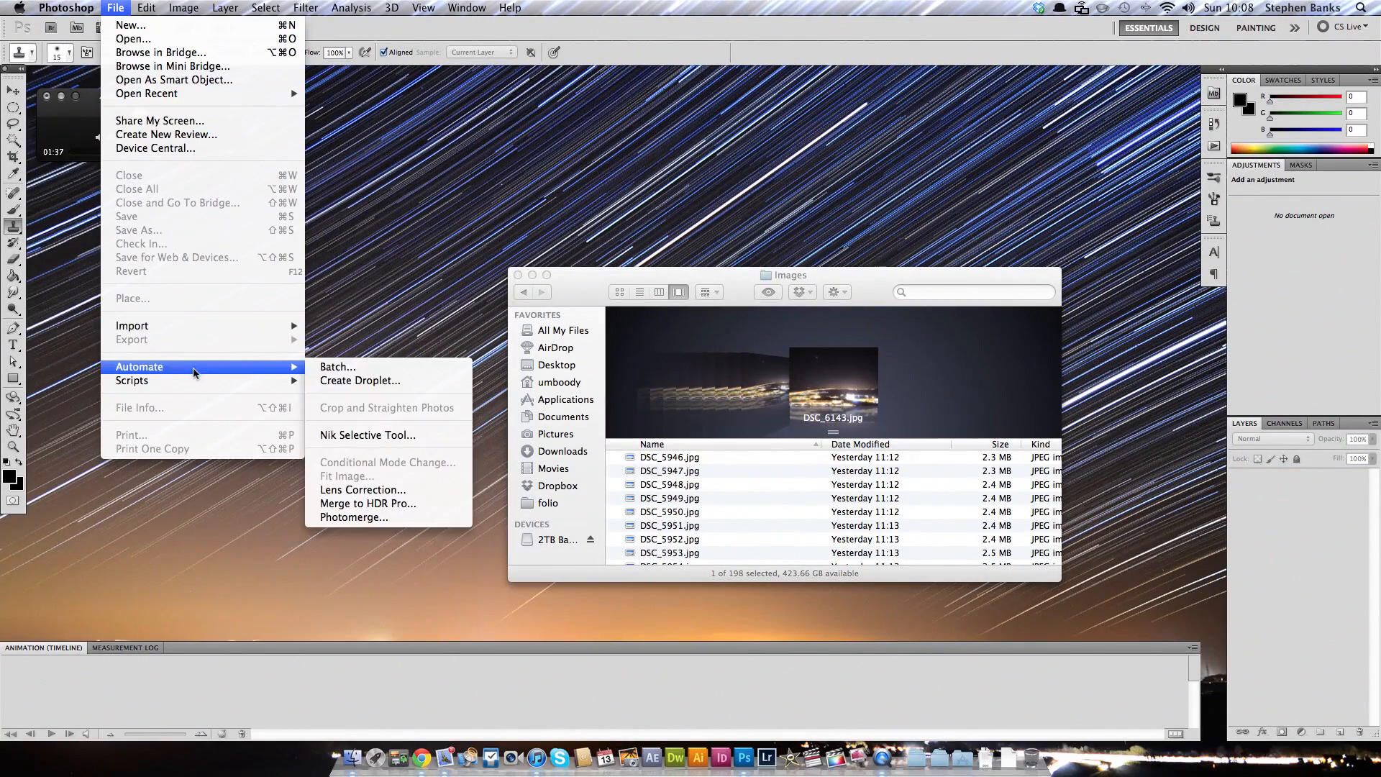
left_click(336, 366)
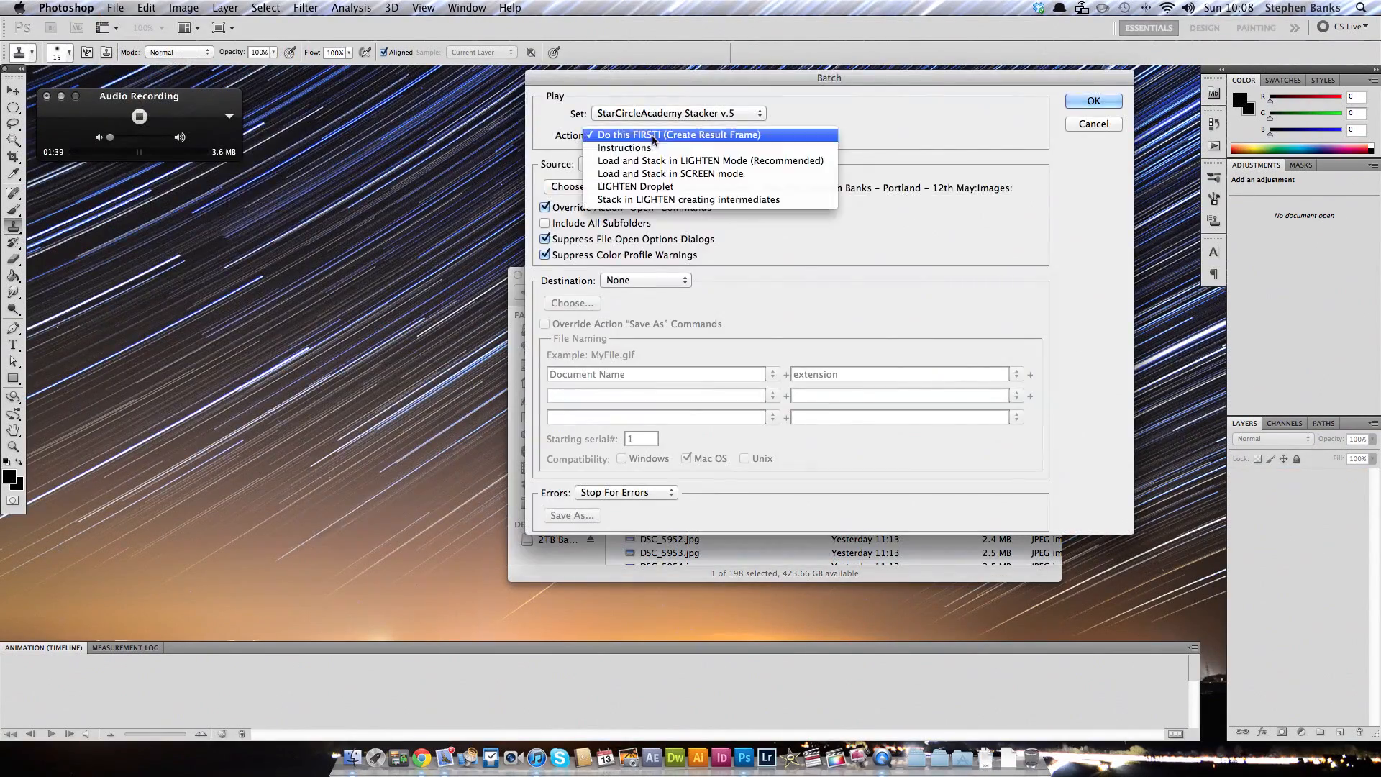
left_click(570, 187)
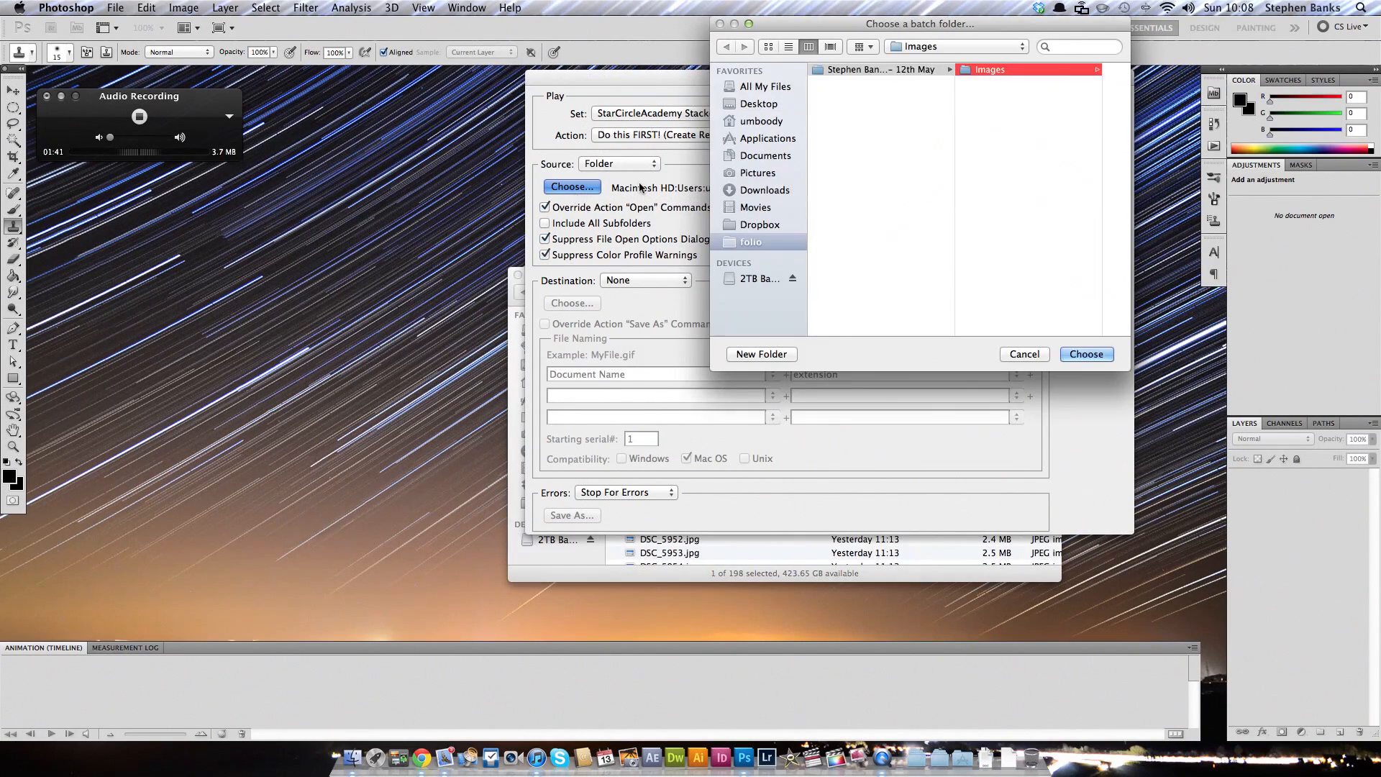
Set the Images folder as batch source, rerun, and stop at the frame message
left_click(990, 69)
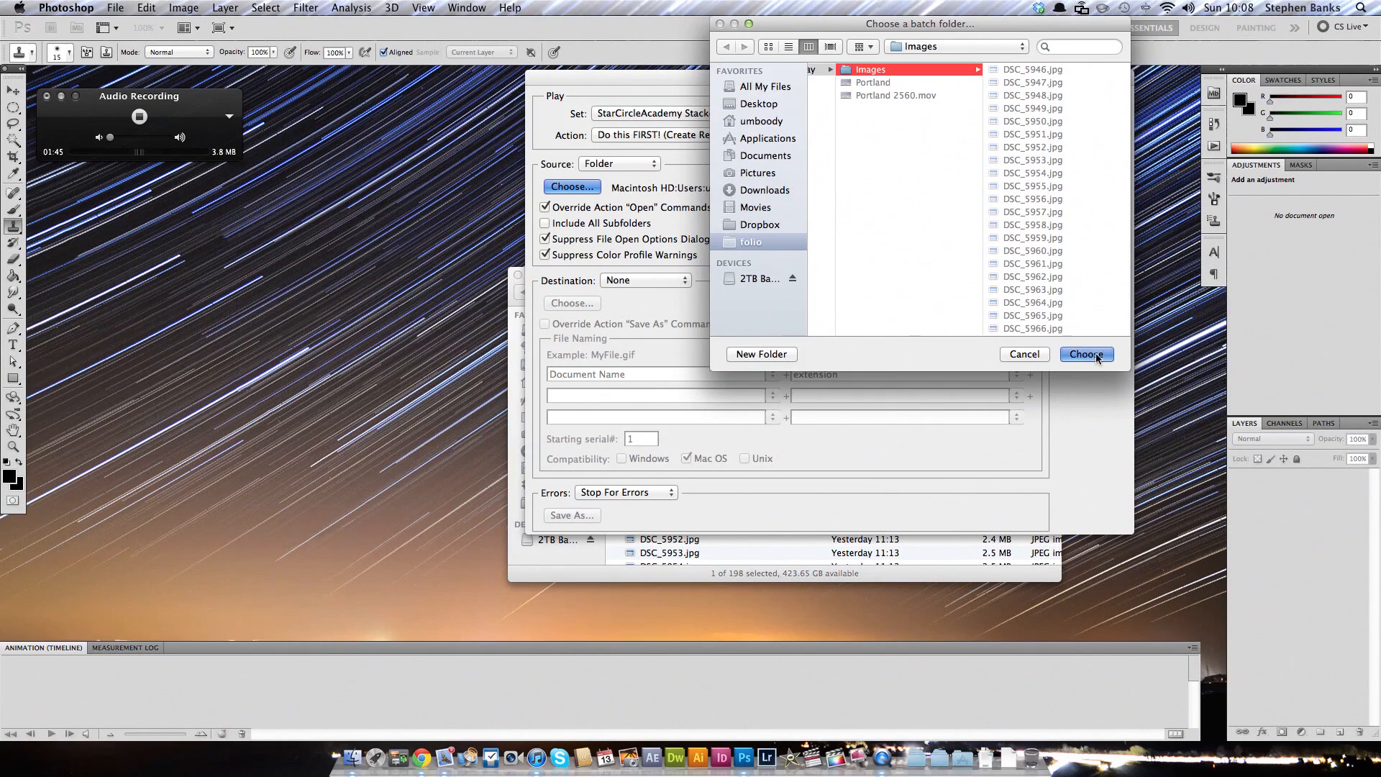
left_click(1086, 353)
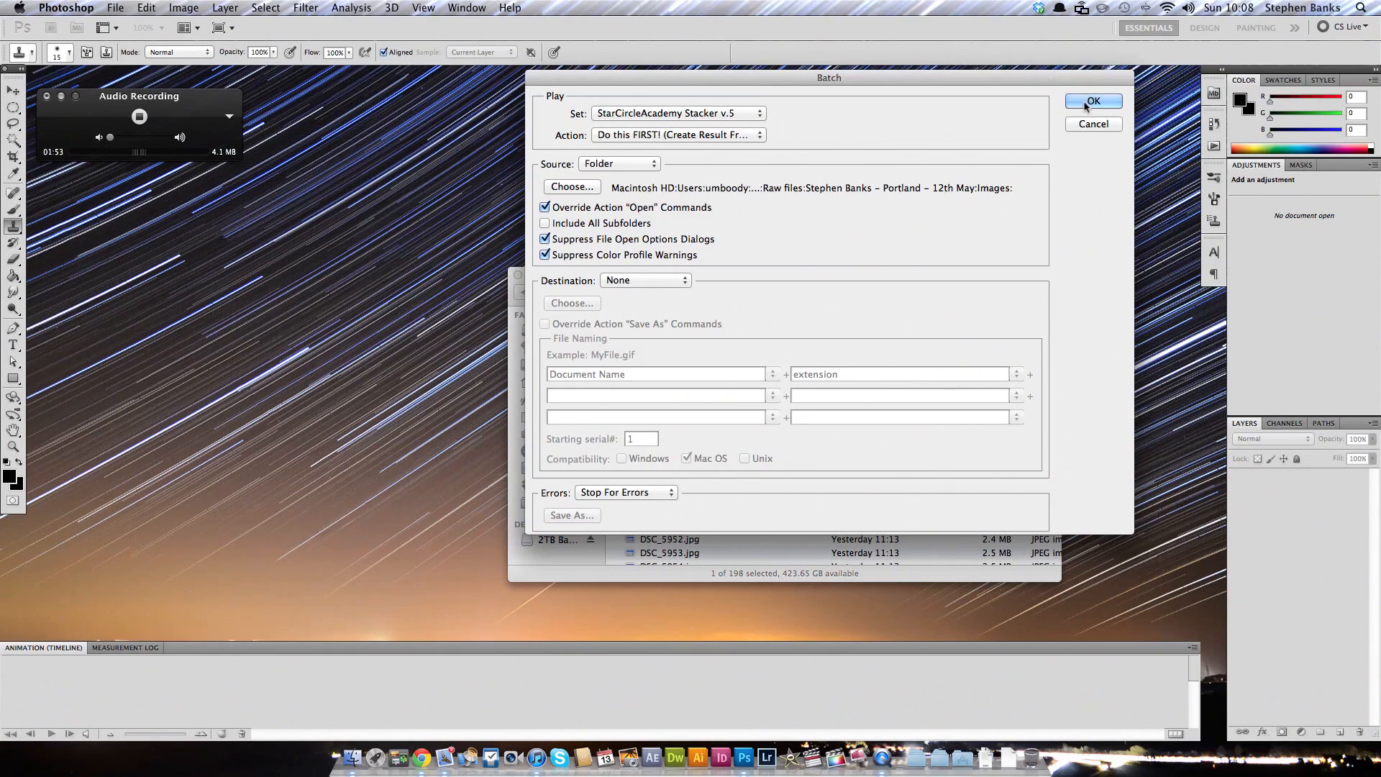
left_click(1093, 100)
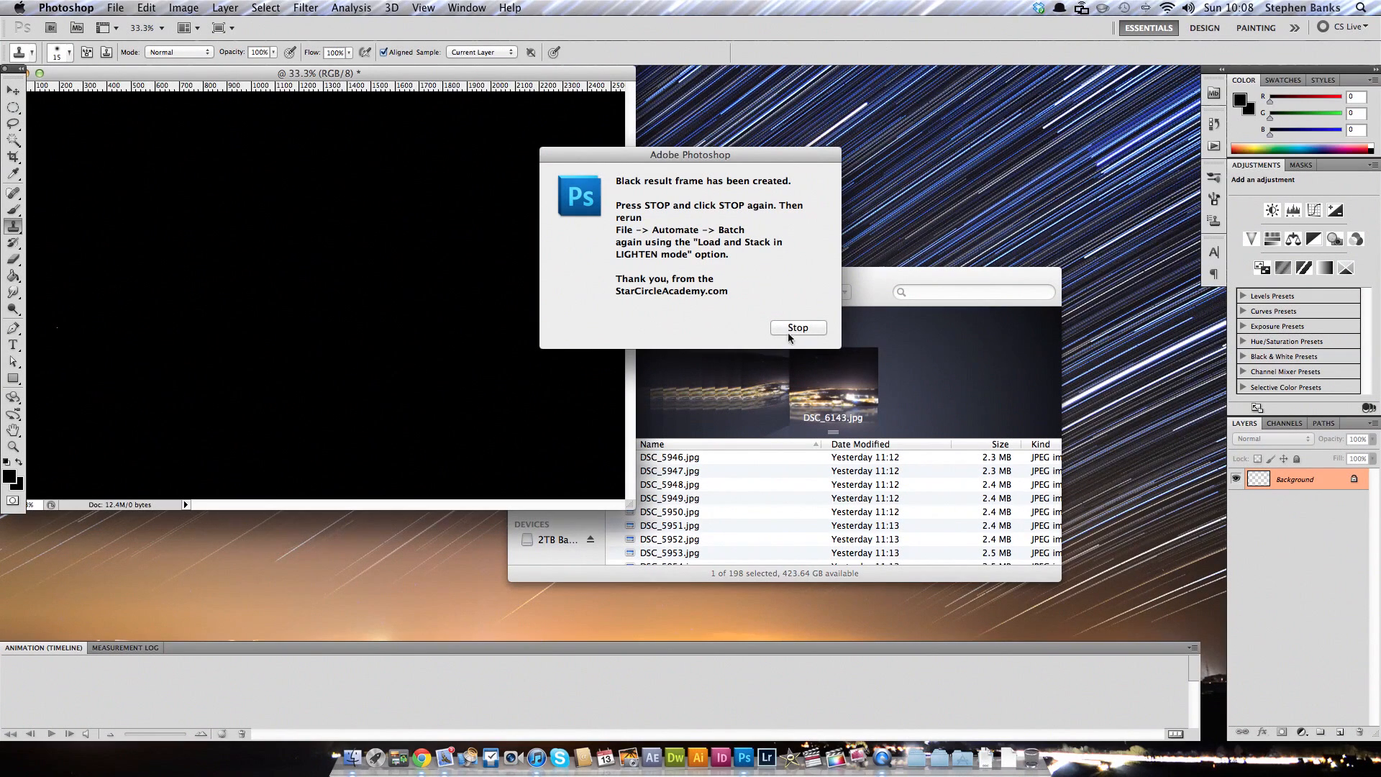
left_click(796, 329)
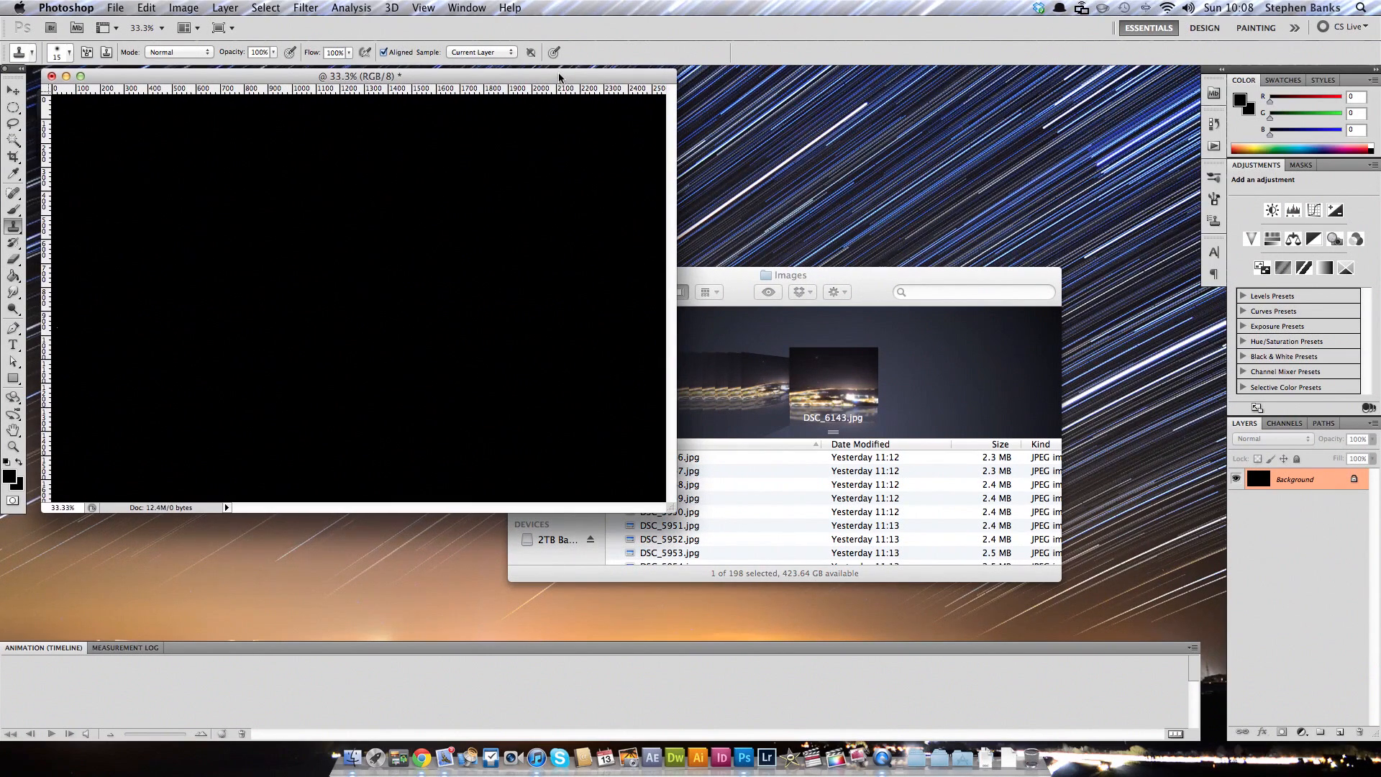
left_click(146, 8)
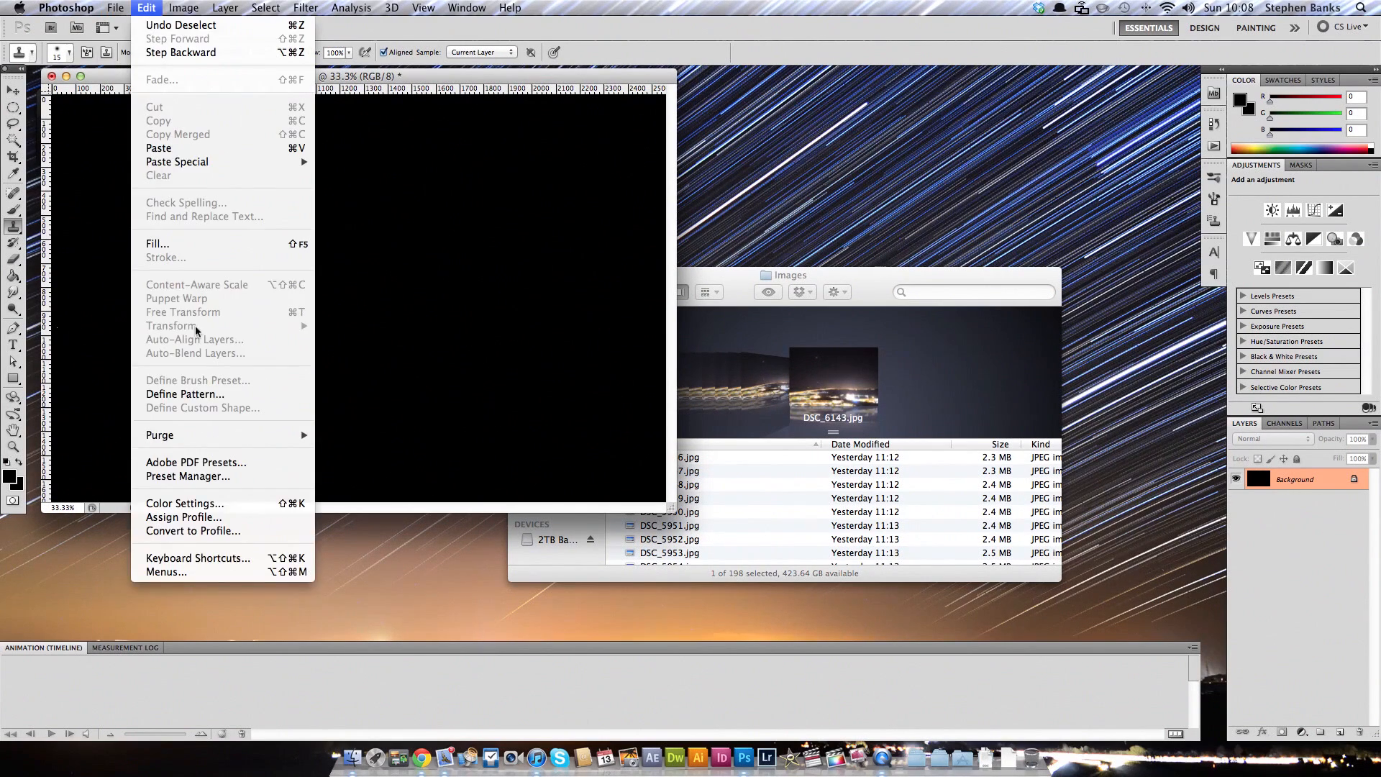
In the Batch dialog, choose the Load and Stack in LIGHTEN Mode (Recommended) action
left_click(115, 8)
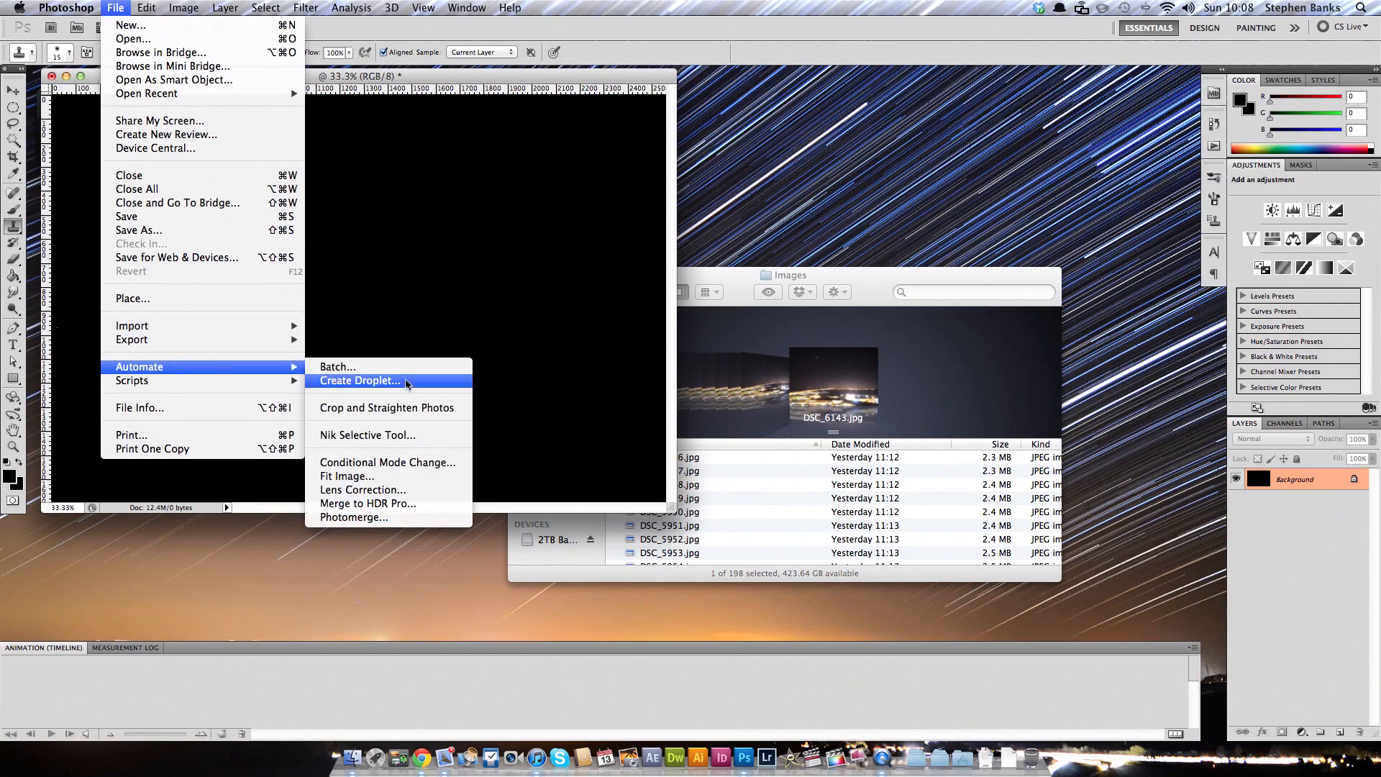
left_click(338, 366)
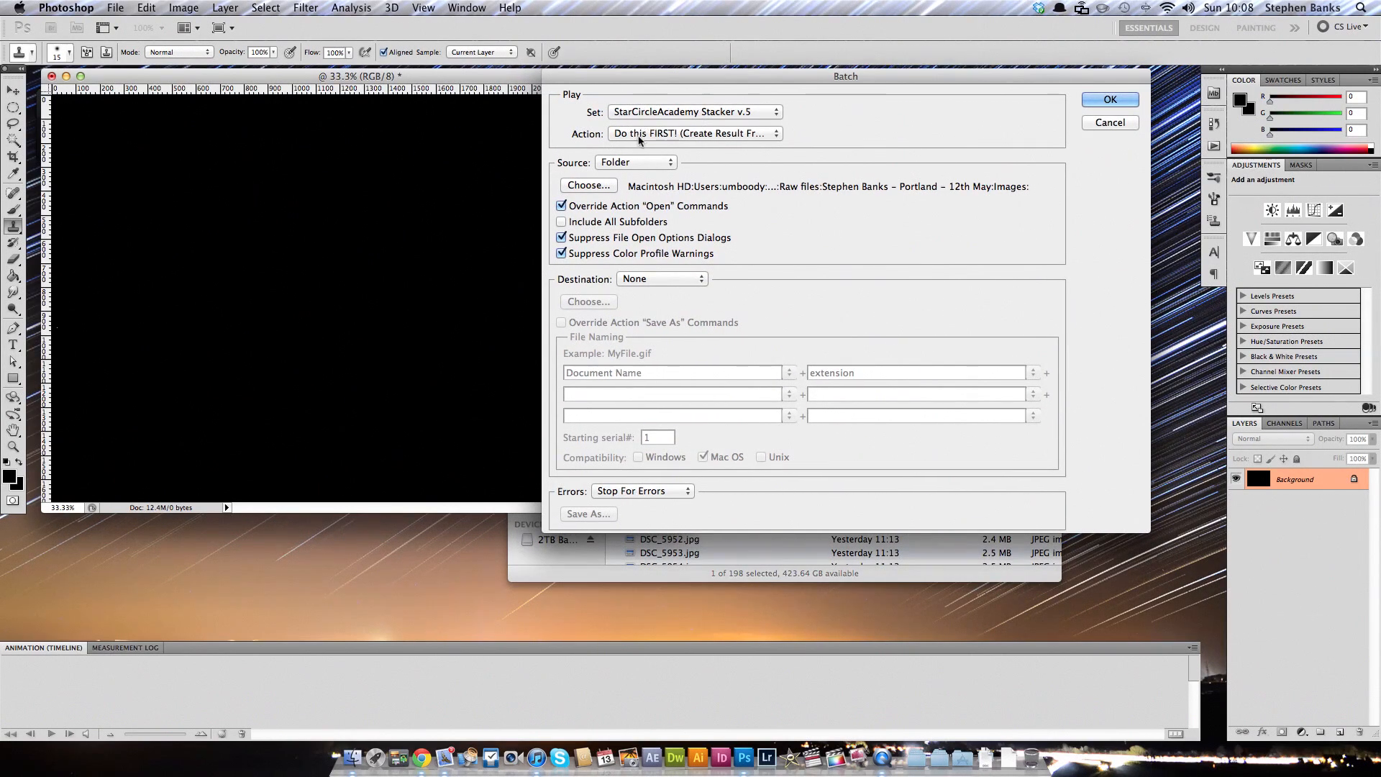
left_click(694, 134)
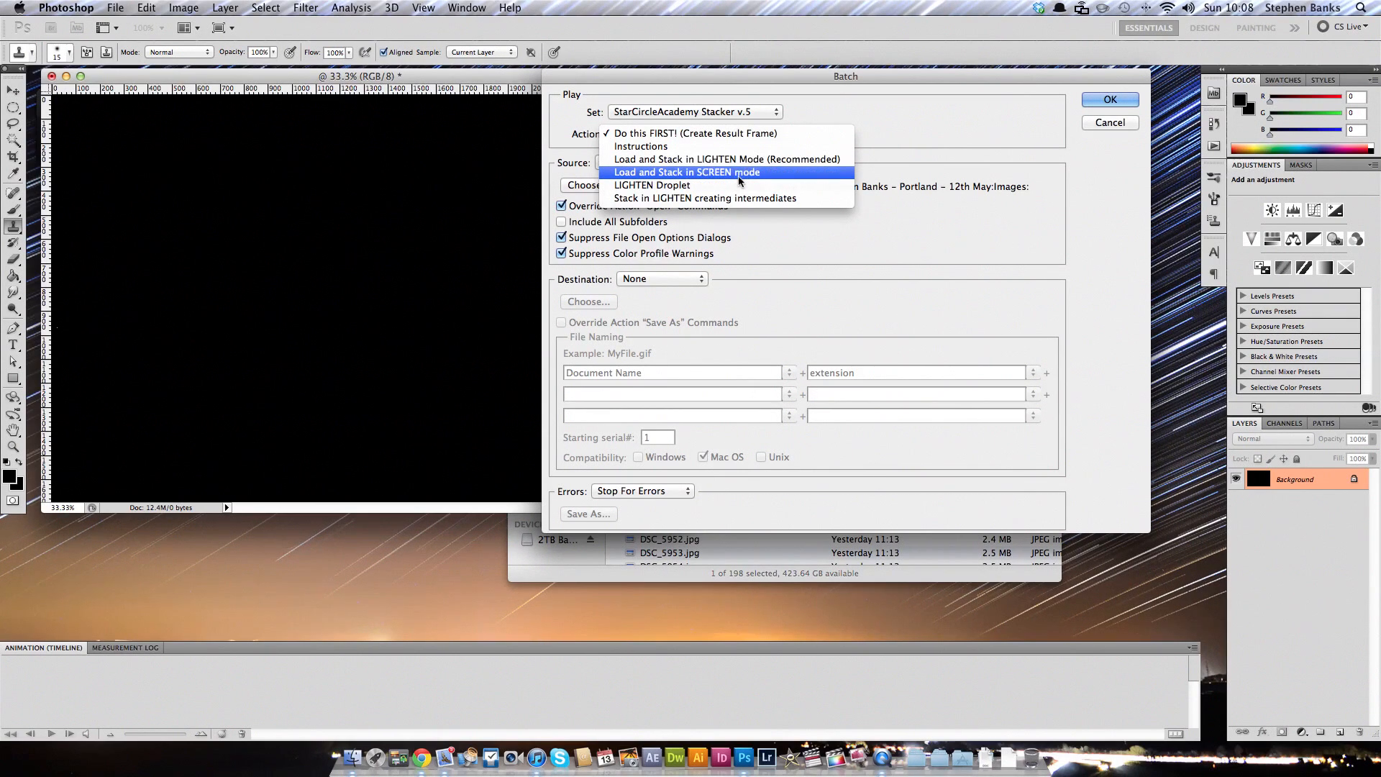
mouse_move(728, 159)
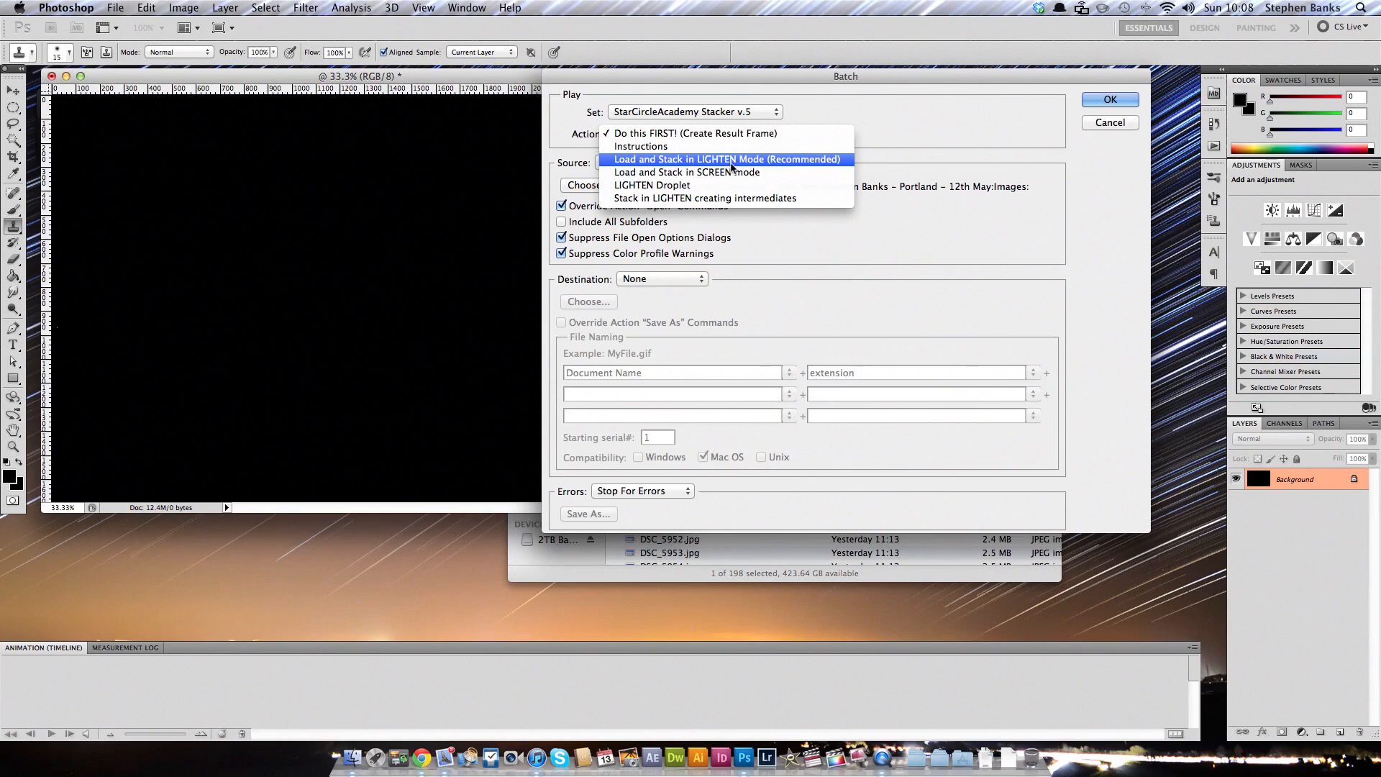
left_click(727, 158)
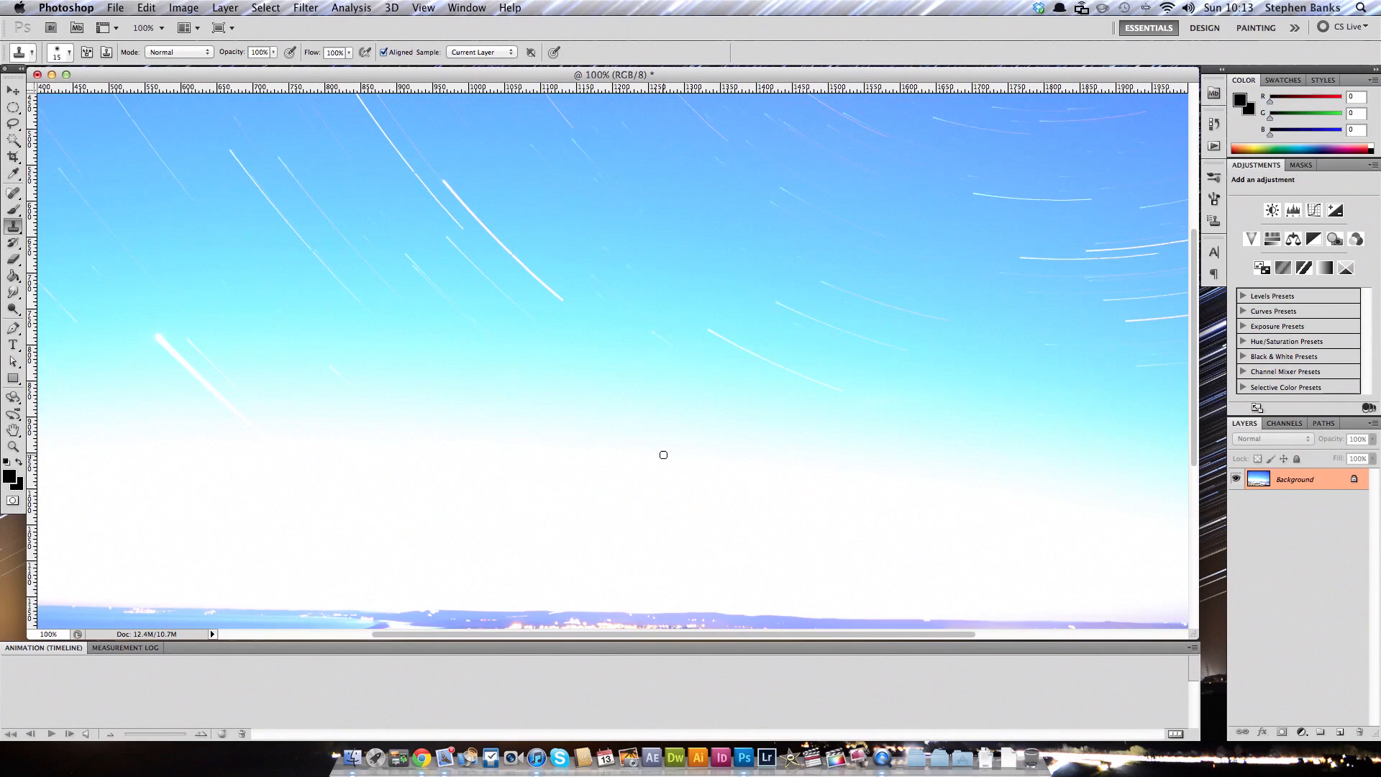
mouse_move(483, 498)
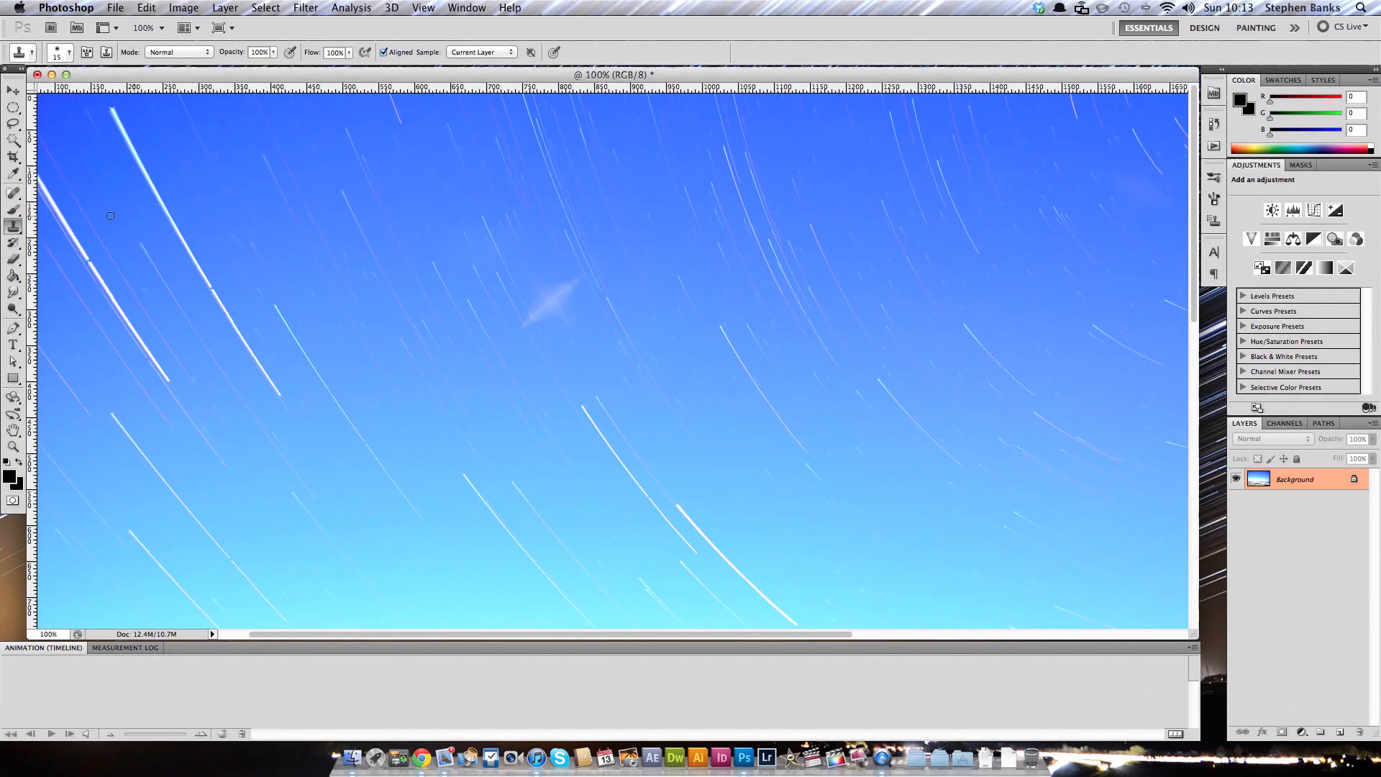
mouse_move(552, 256)
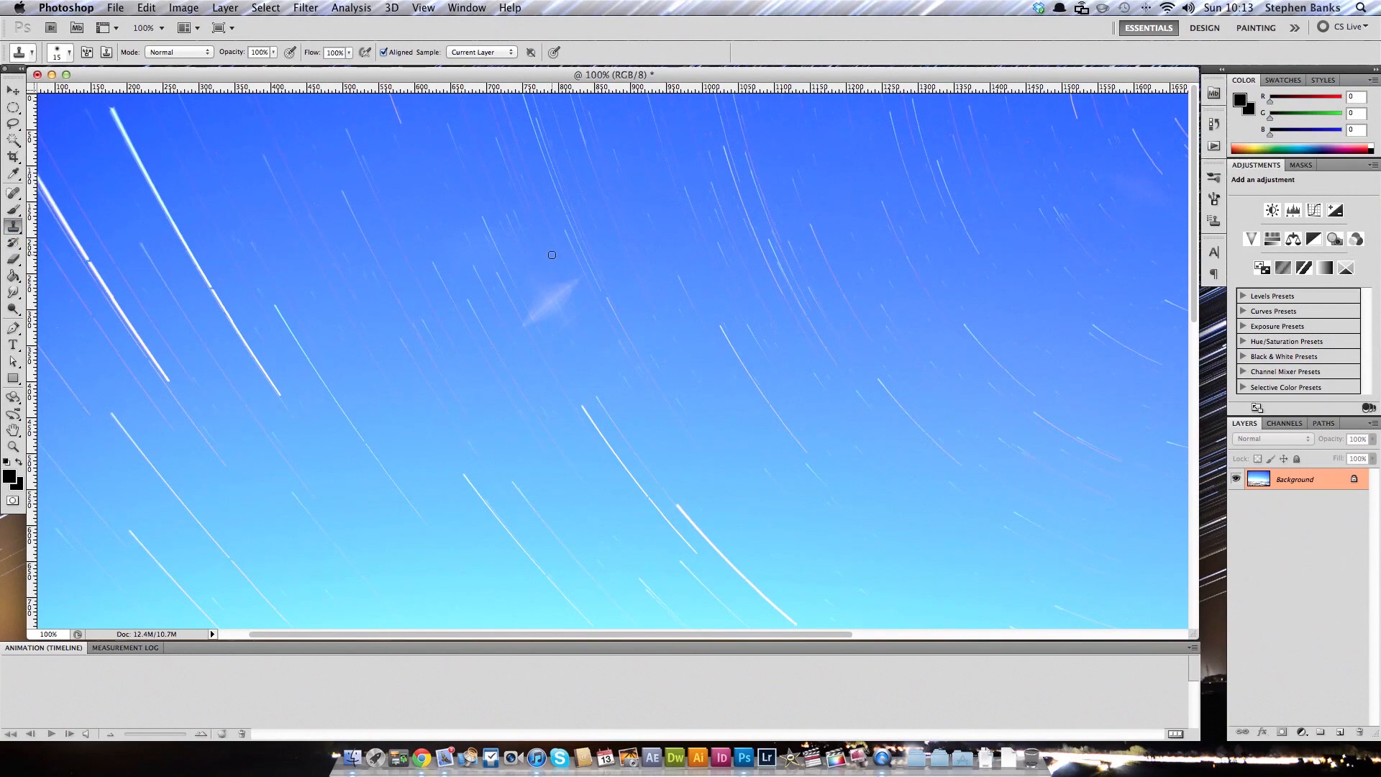